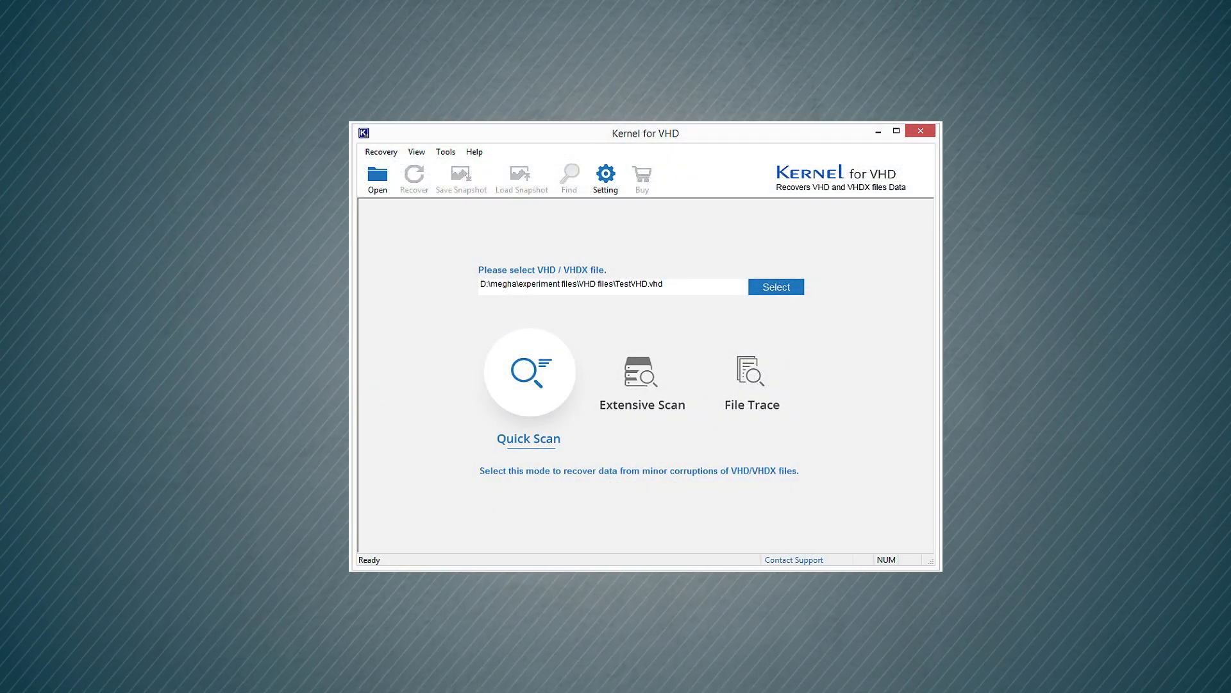
Choose Quick Scan mode and proceed to view Virtual Hard Disk 0 (99 MB, 97% NTFS).
left_click(528, 373)
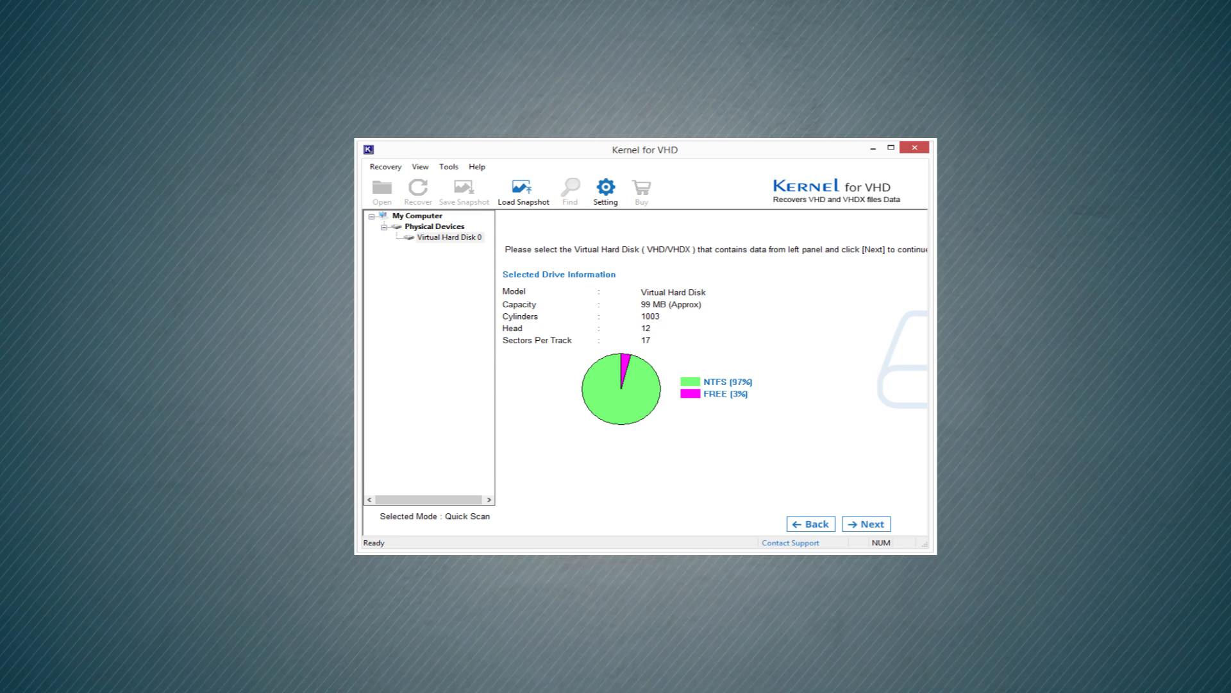
left_click(865, 524)
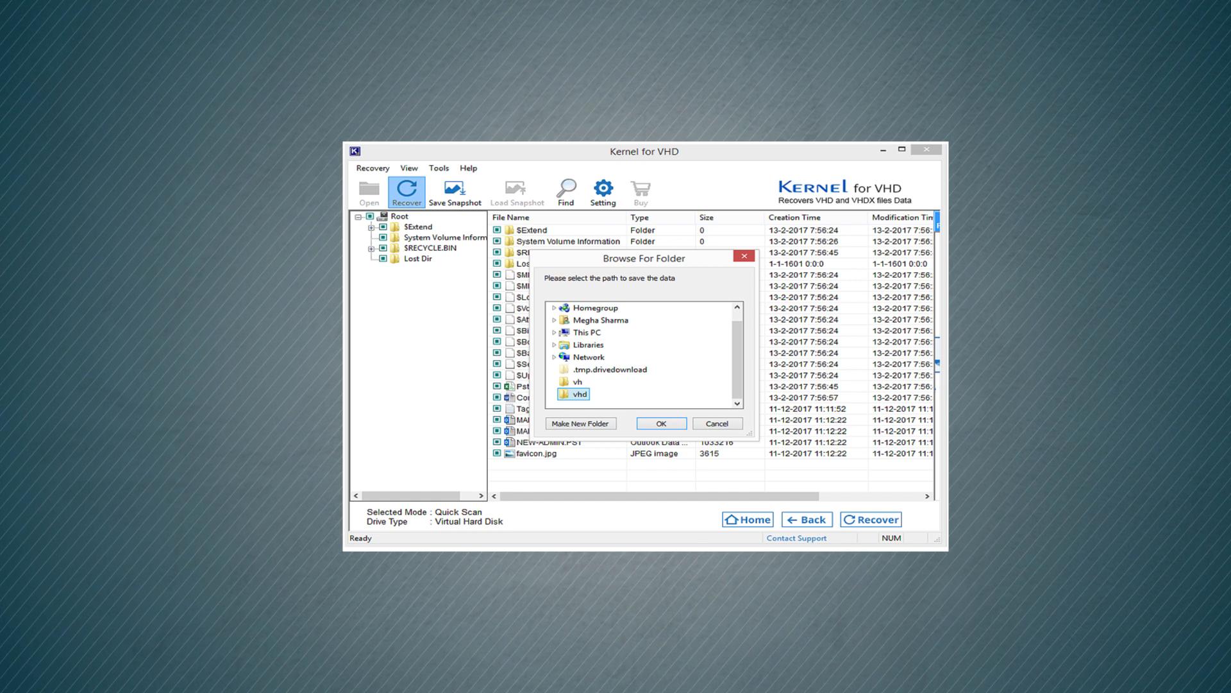
Save the recovered files into the vhd folder, confirming the Files Saved Successfully message.
left_click(660, 423)
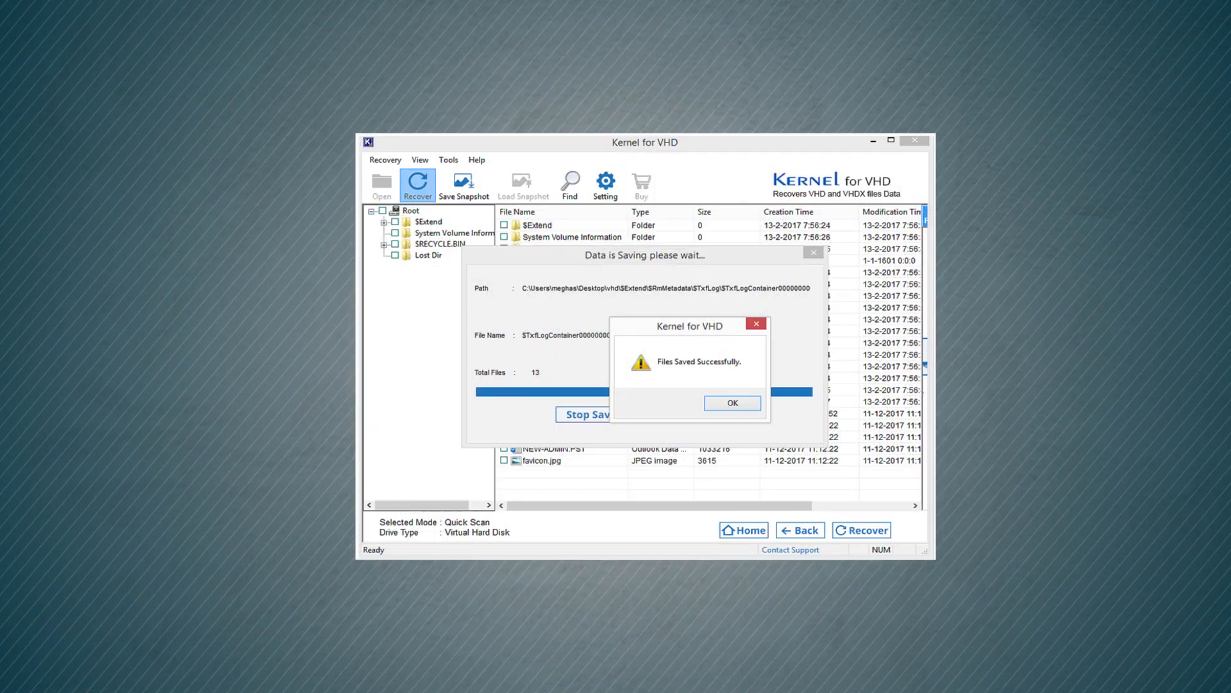